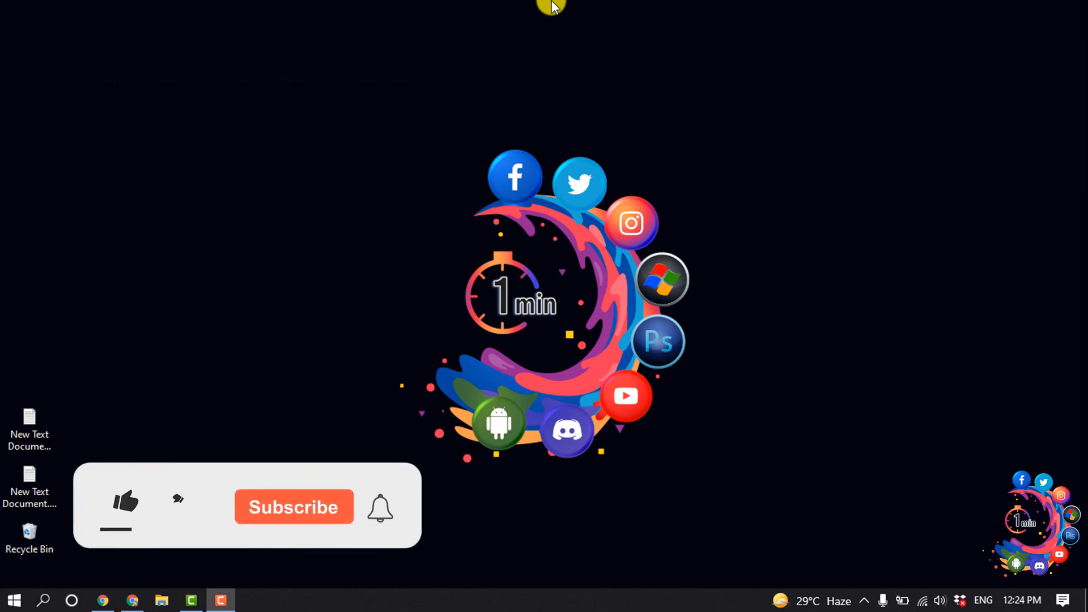
# Navigate from the How To 1 Minute dashboard via Marketing & SEO to SEO Tools, landing on SEO Settings
pyautogui.click(124, 504)
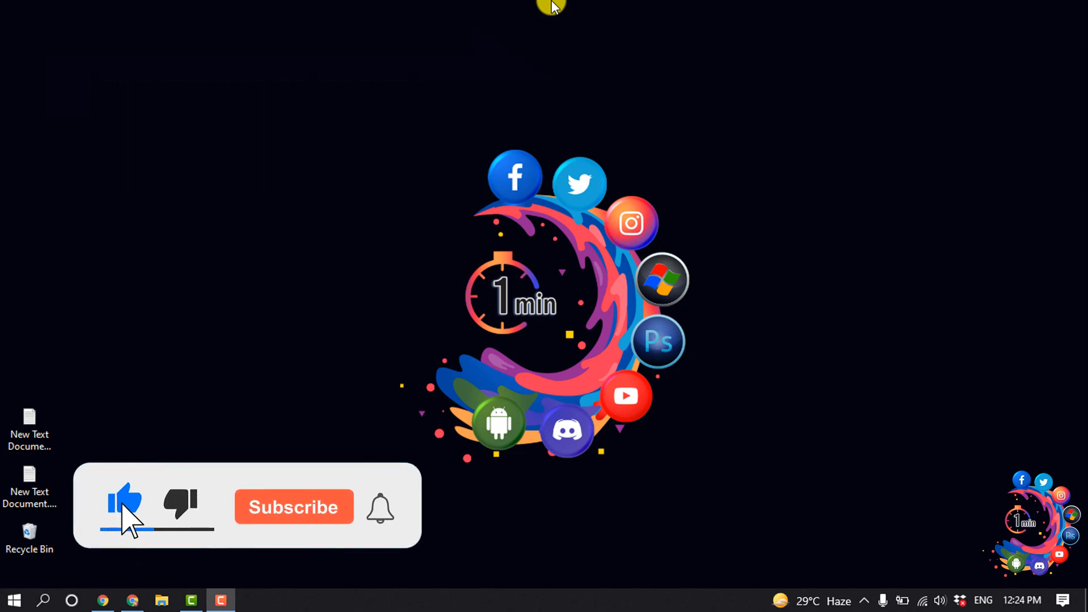
pyautogui.click(294, 507)
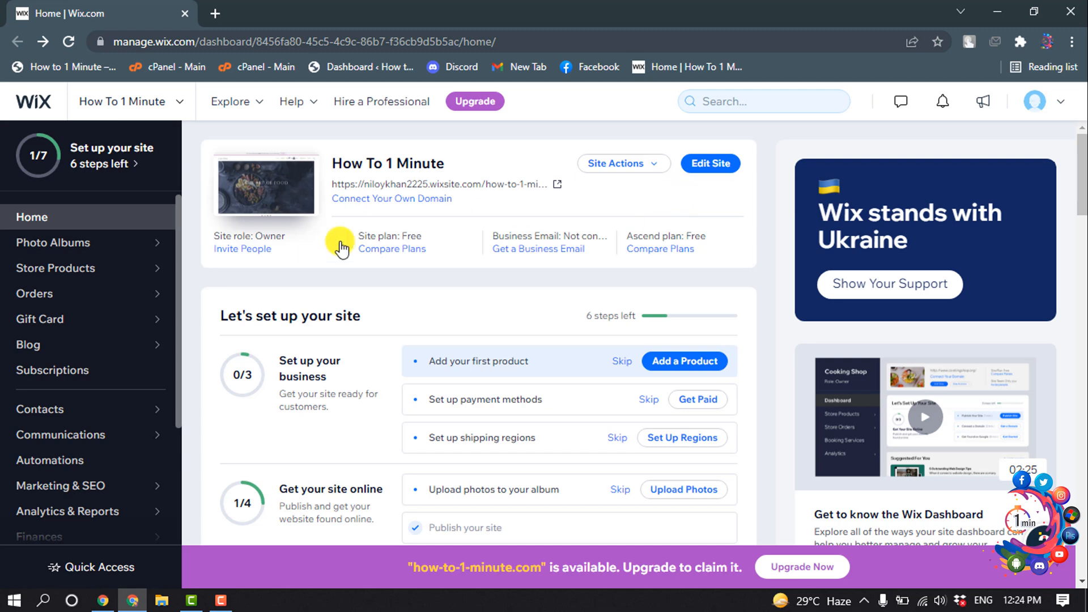
pyautogui.moveTo(105, 501)
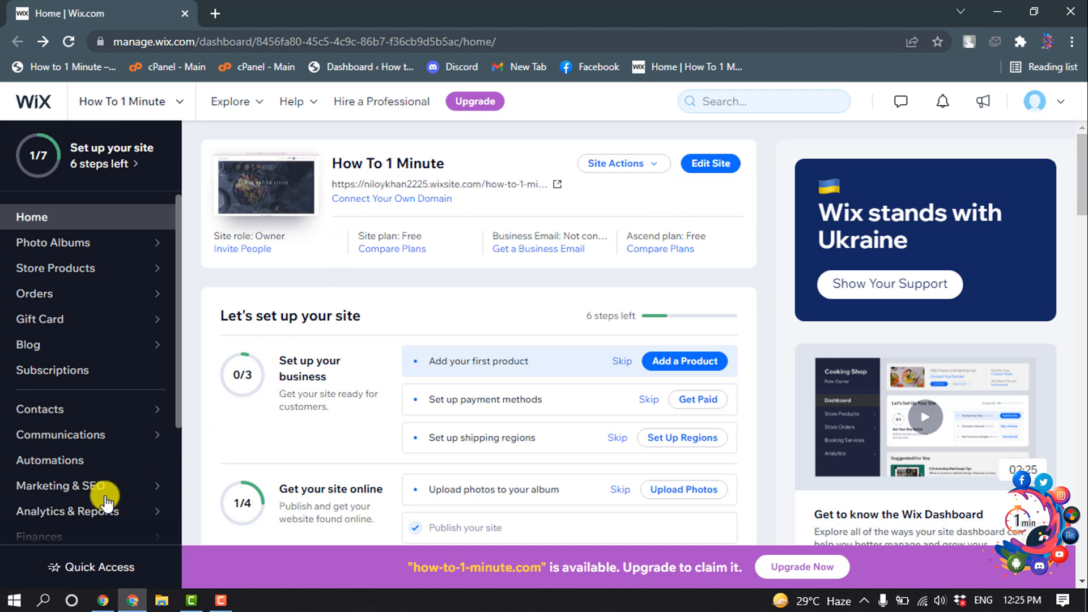
pyautogui.click(59, 485)
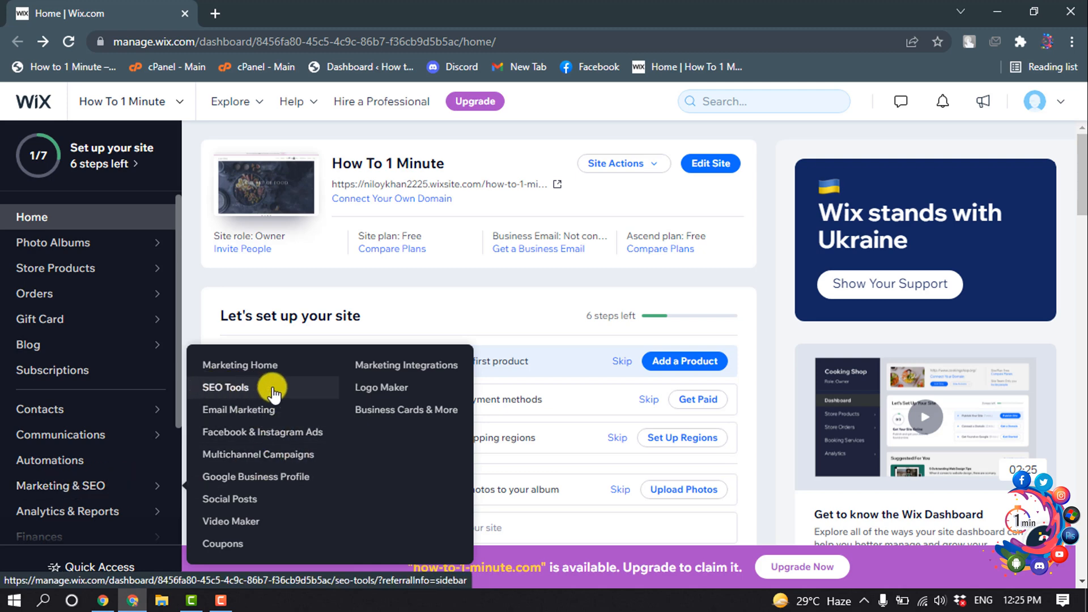
pyautogui.click(225, 387)
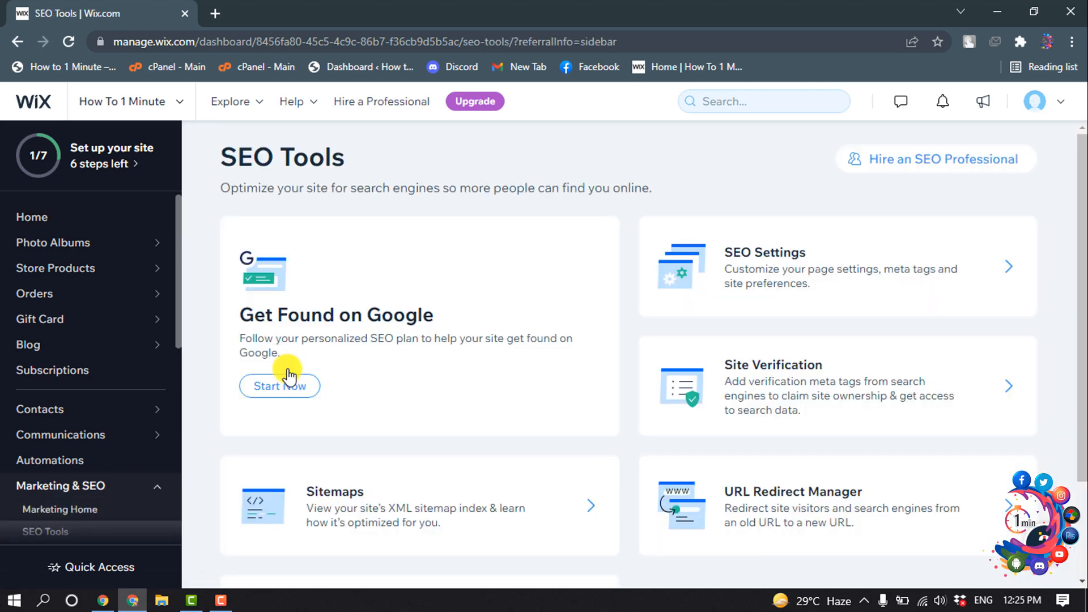
pyautogui.moveTo(755, 270)
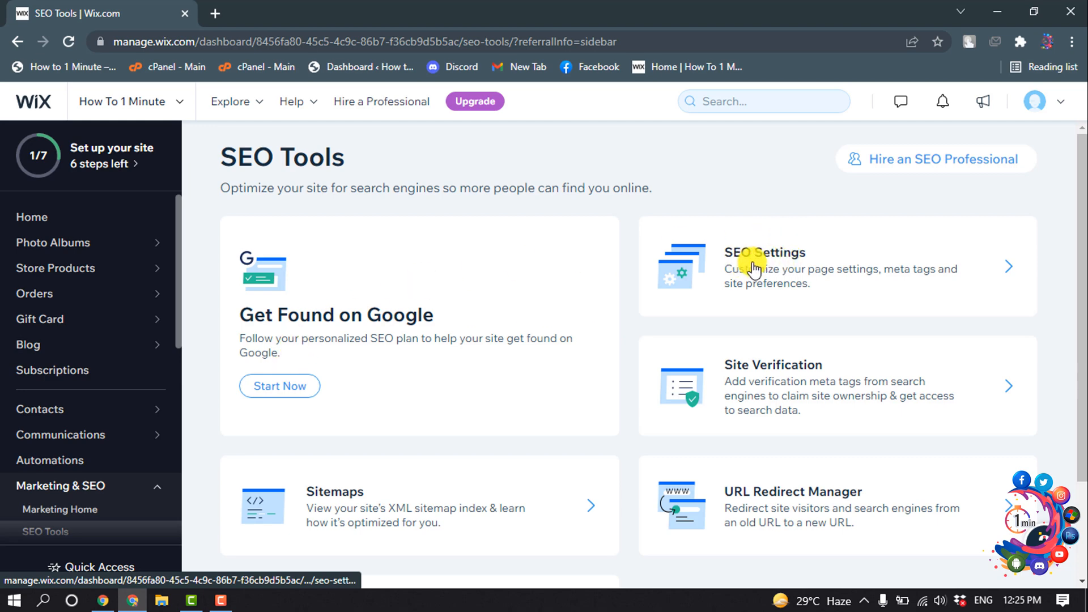
pyautogui.click(758, 266)
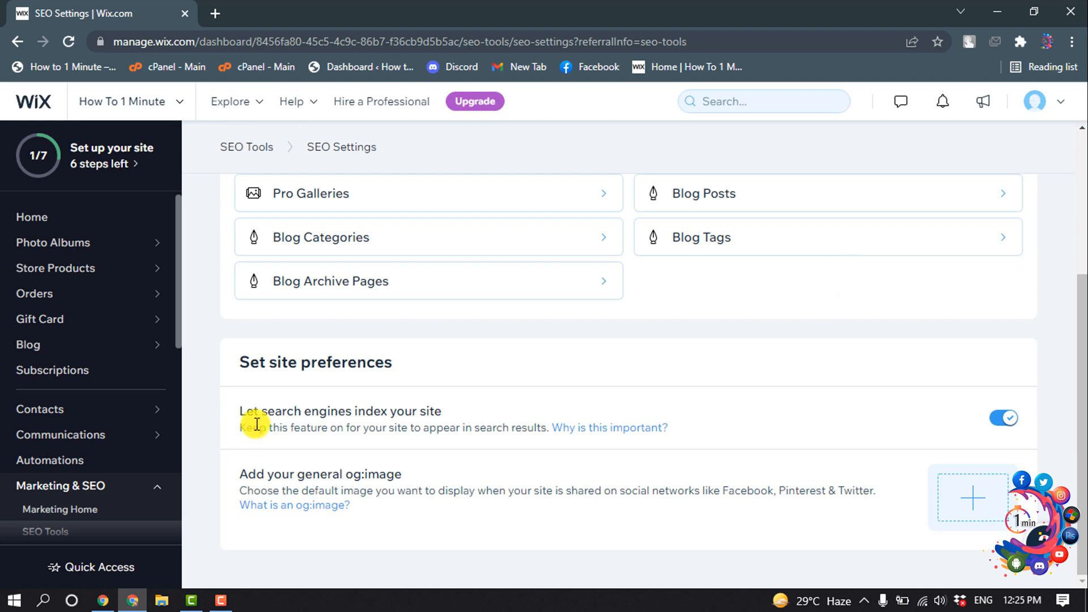
pyautogui.moveTo(424, 412)
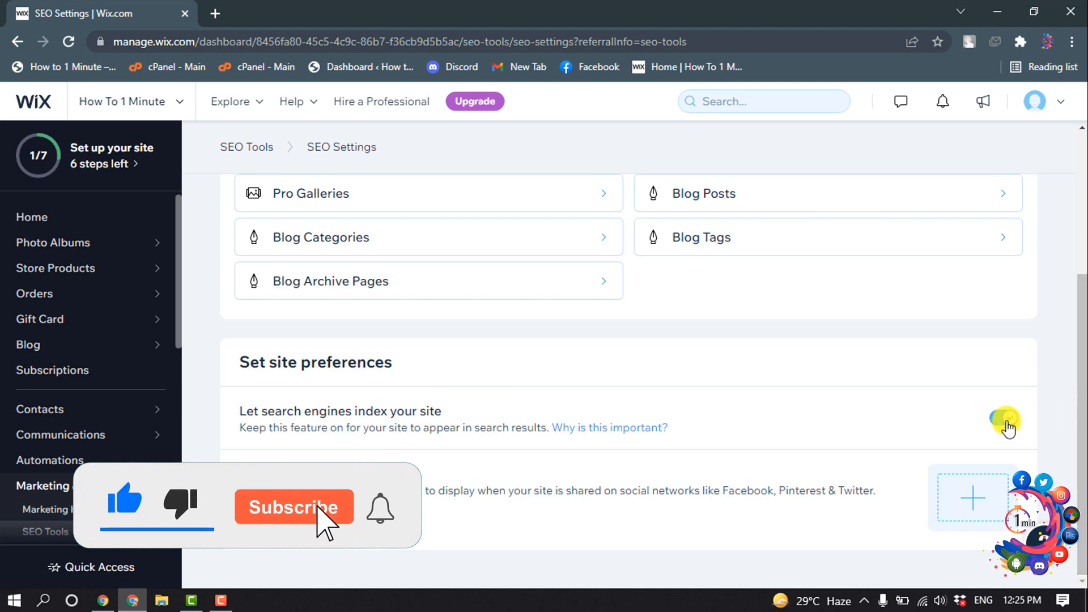
# Turn off 'Let search engines index your site' and confirm with Hide Site
pyautogui.click(293, 507)
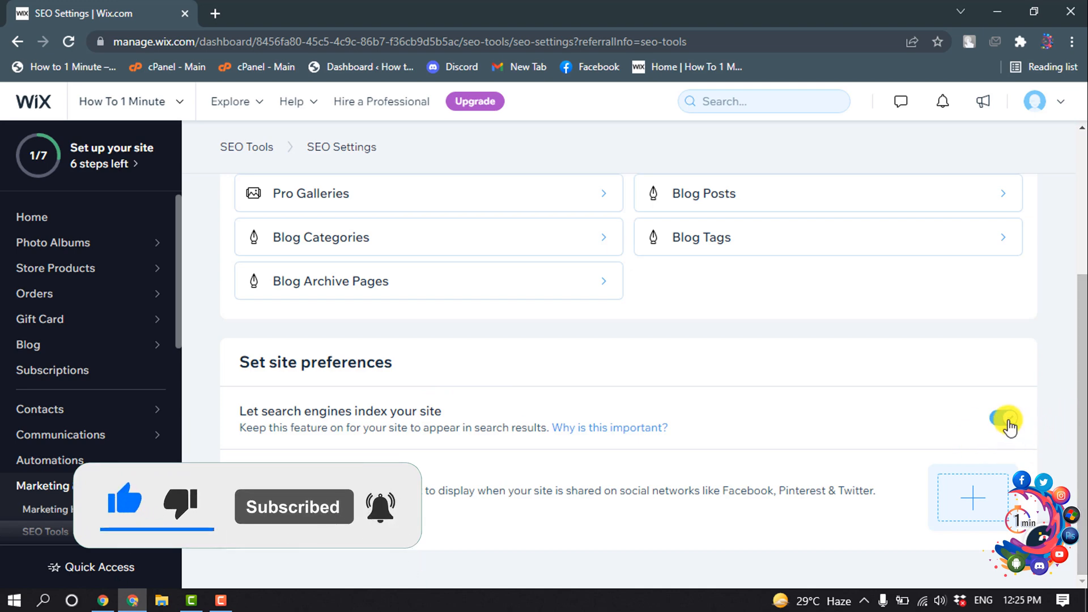
pyautogui.click(1004, 418)
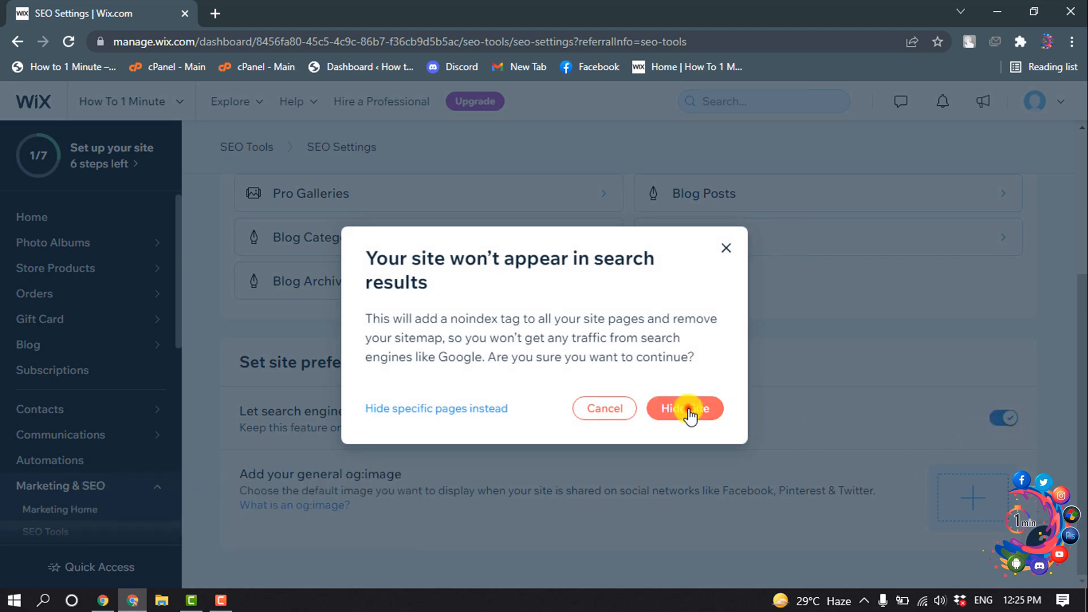
pyautogui.click(686, 408)
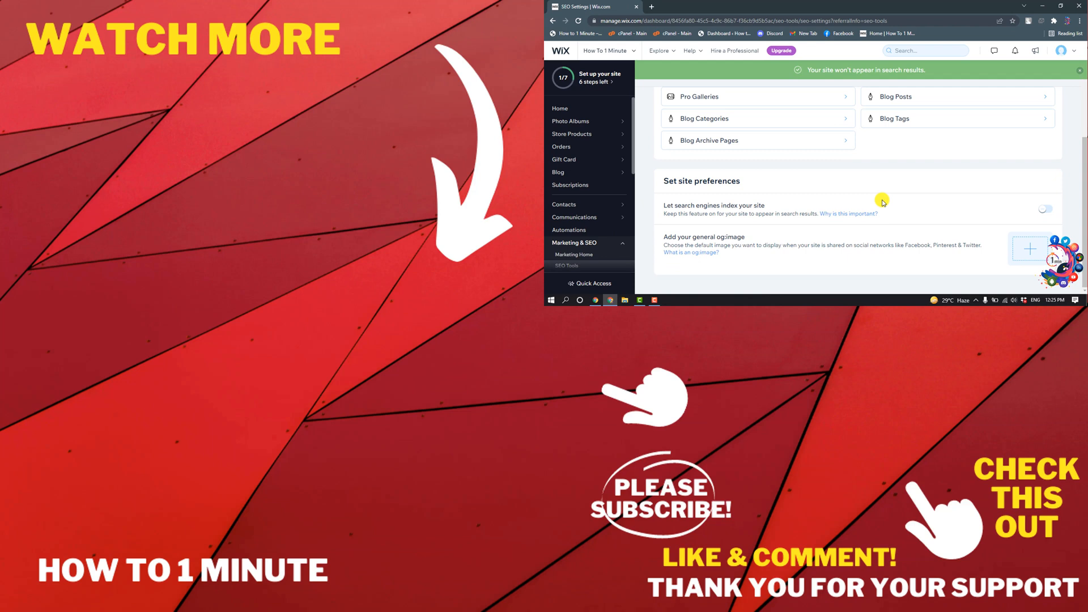